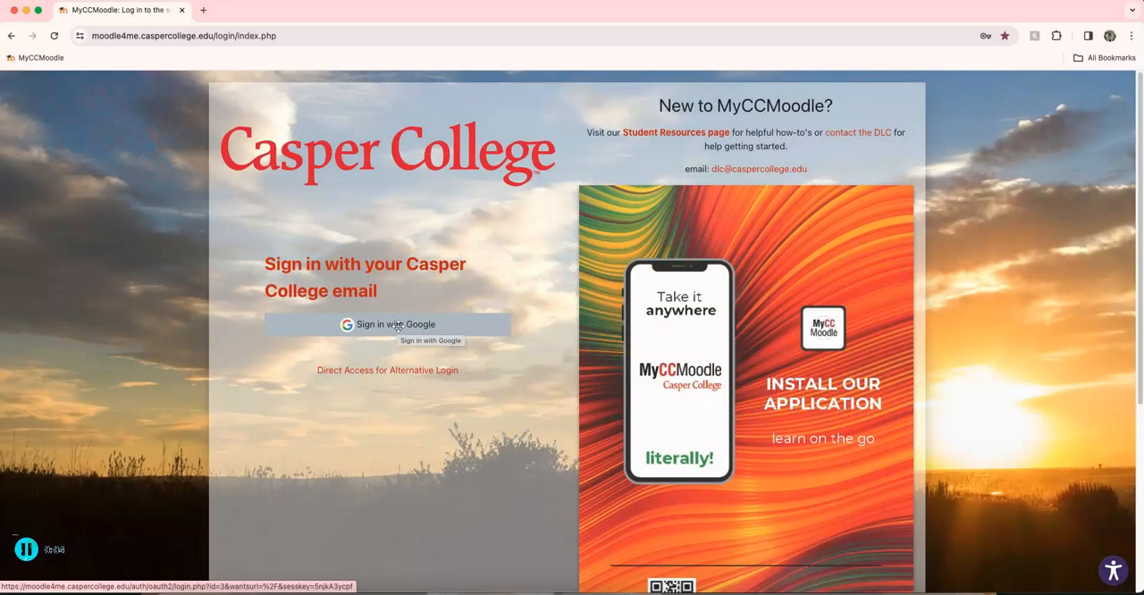
Step: Try 'Sign in with Google' on MyCCMoodle from the personal profile, getting Access blocked
{"action": "left_click", "coordinate": [387, 325]}
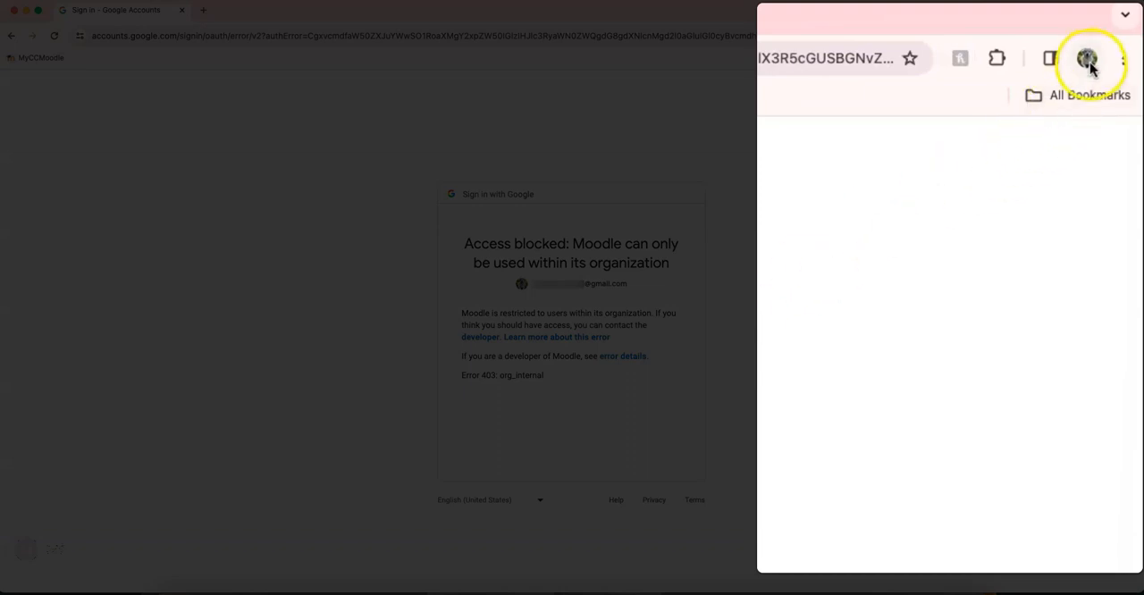
Step: Add a new Chrome profile under Other Profiles in the avatar menu
{"action": "left_click", "coordinate": [1089, 58]}
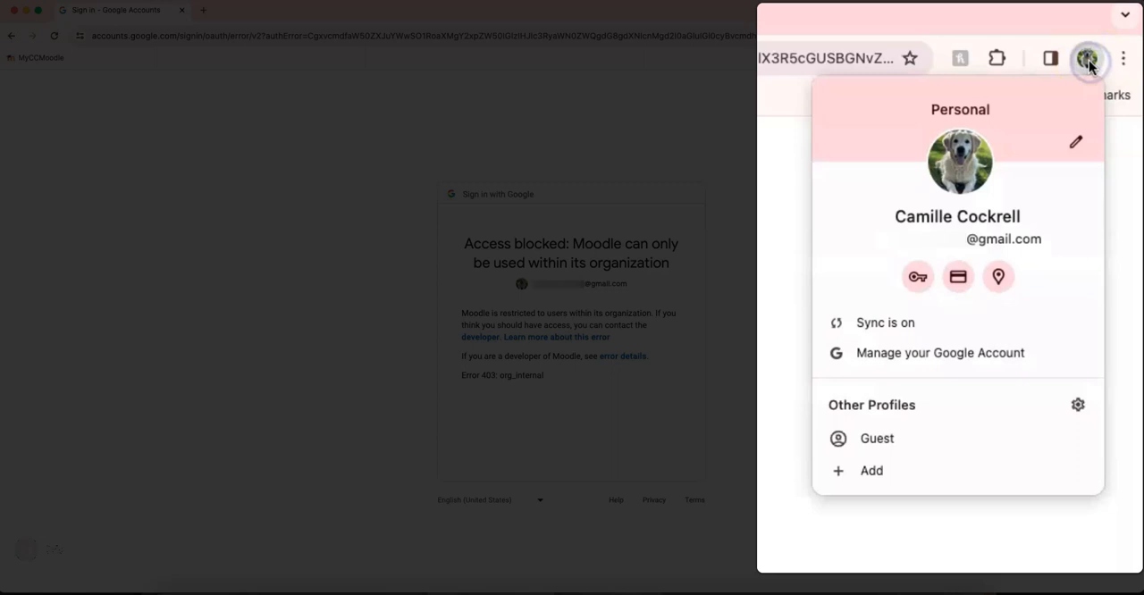
{"action": "left_click", "coordinate": [871, 471]}
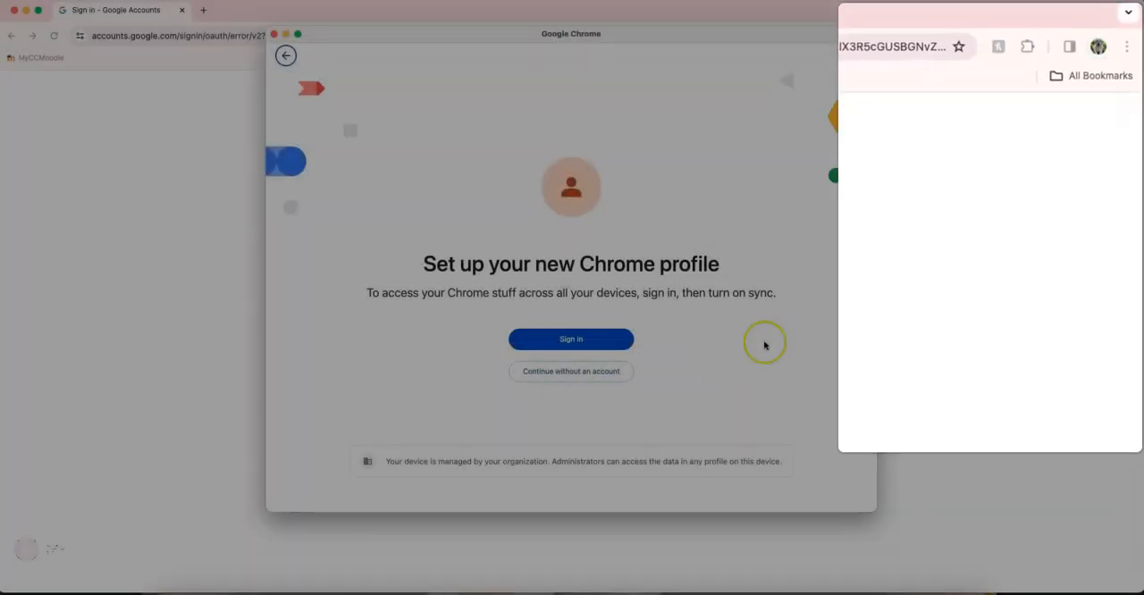
Step: Sign the new profile in with the Casper College email to reach single sign-on
{"action": "left_click", "coordinate": [572, 339]}
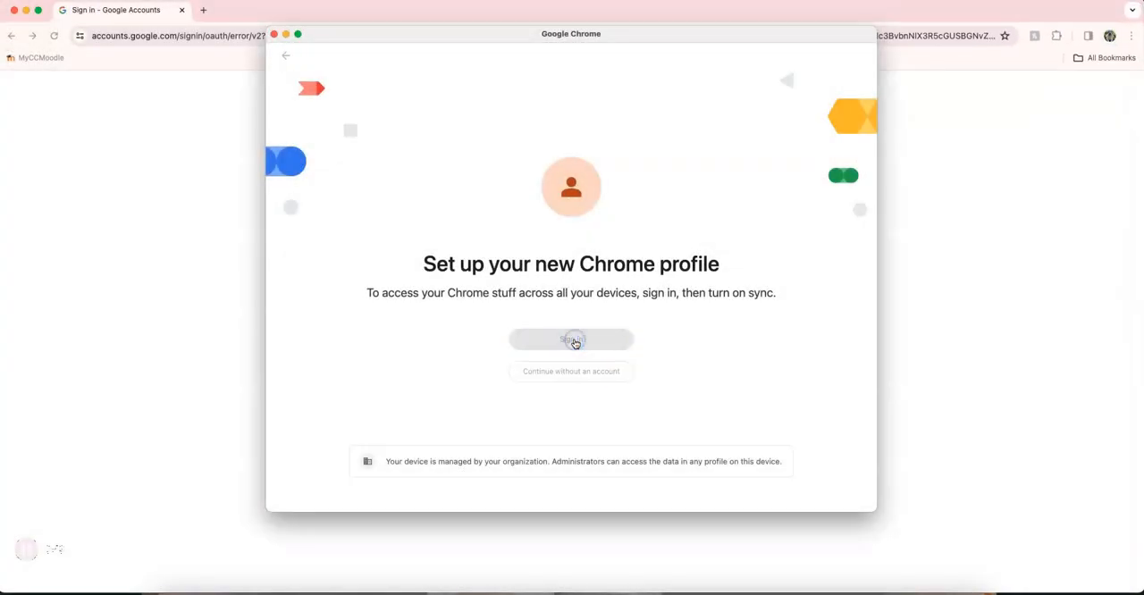
{"action": "left_click", "coordinate": [571, 340]}
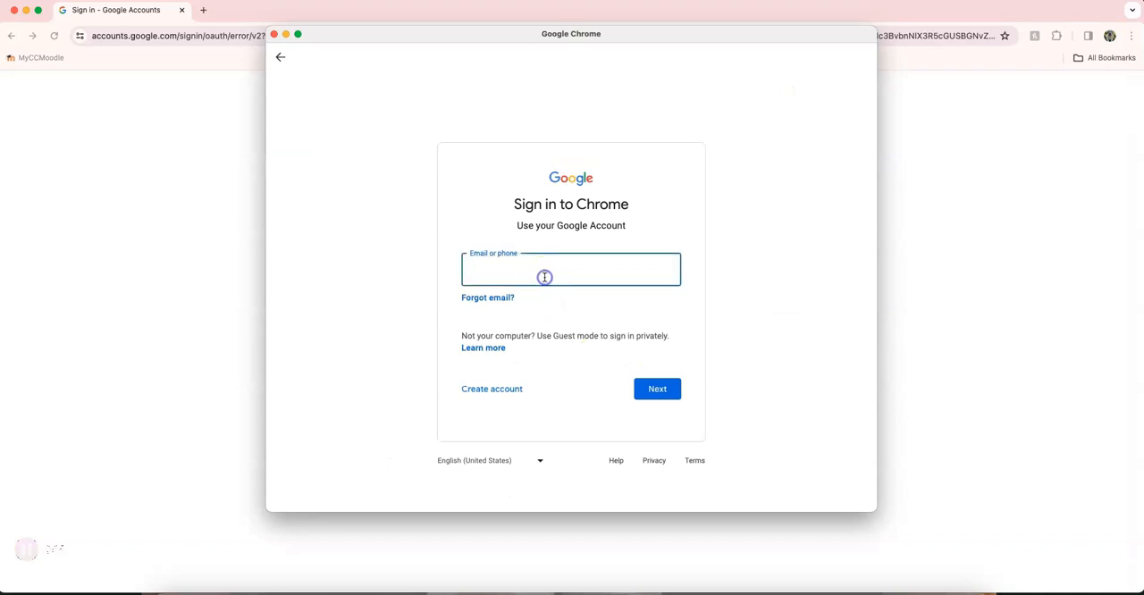
{"action": "left_click", "coordinate": [657, 389]}
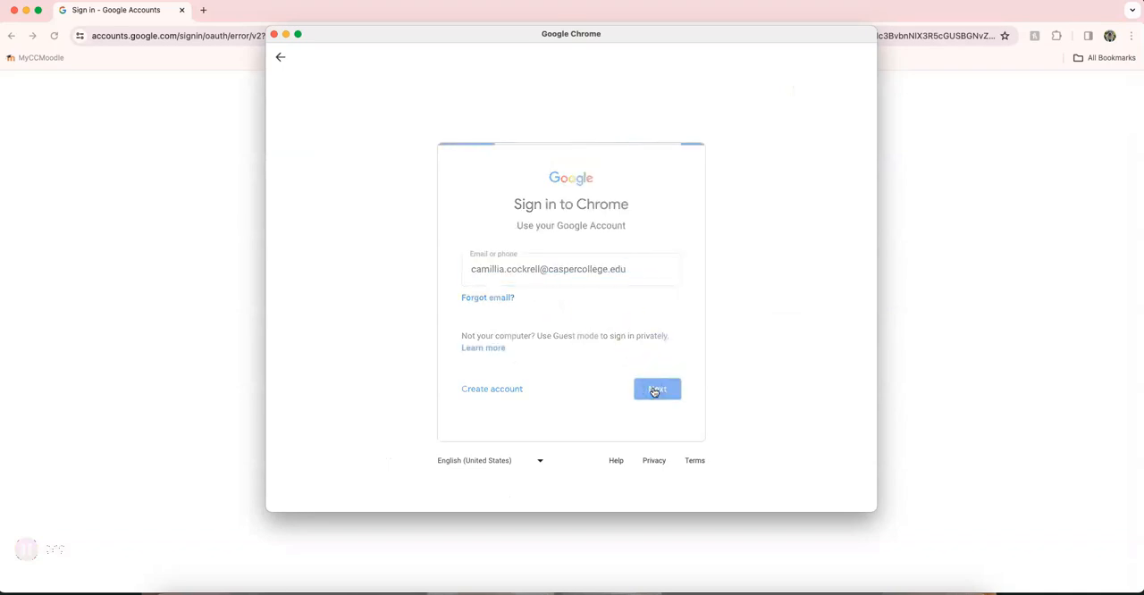
{"action": "left_click", "coordinate": [657, 390]}
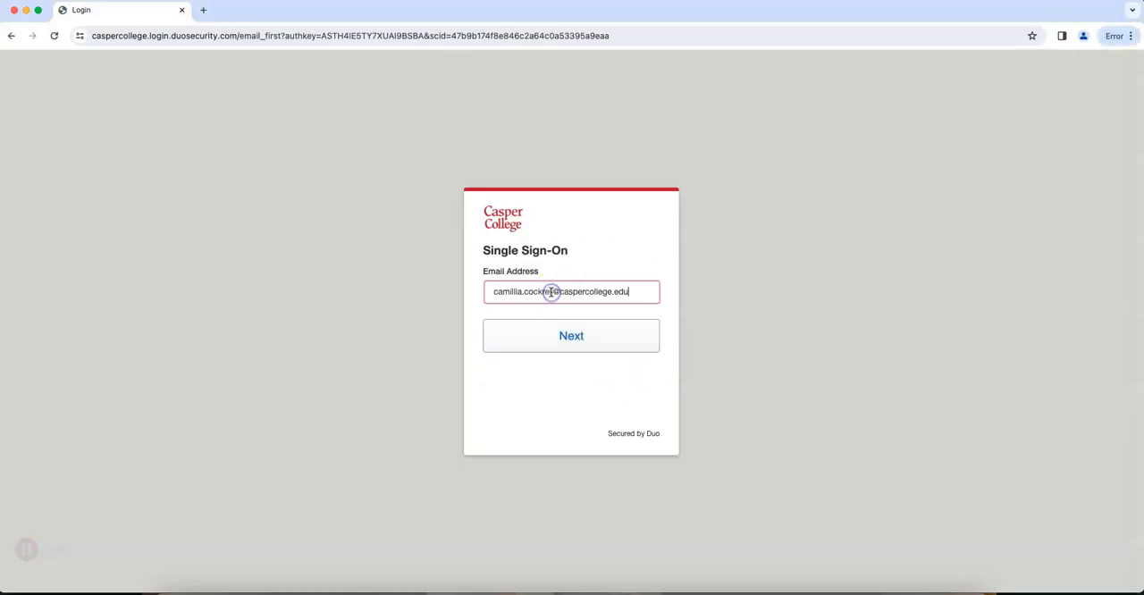
Step: Log in through Duo with the college password and confirm the account on 'Verify it's you'
{"action": "left_click", "coordinate": [572, 336]}
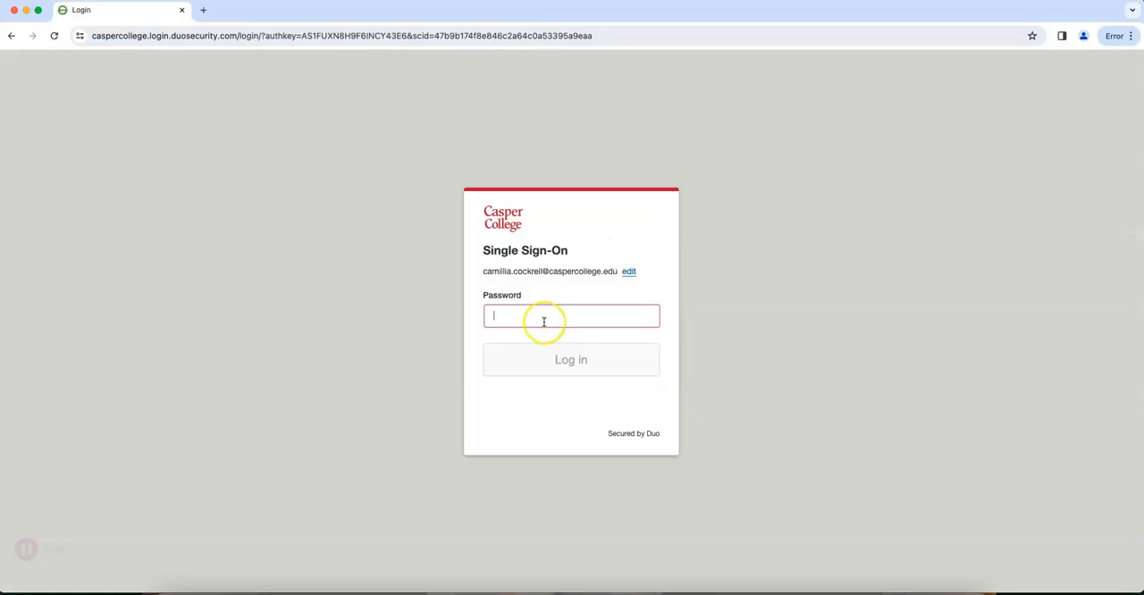
{"action": "type", "text": "password"}
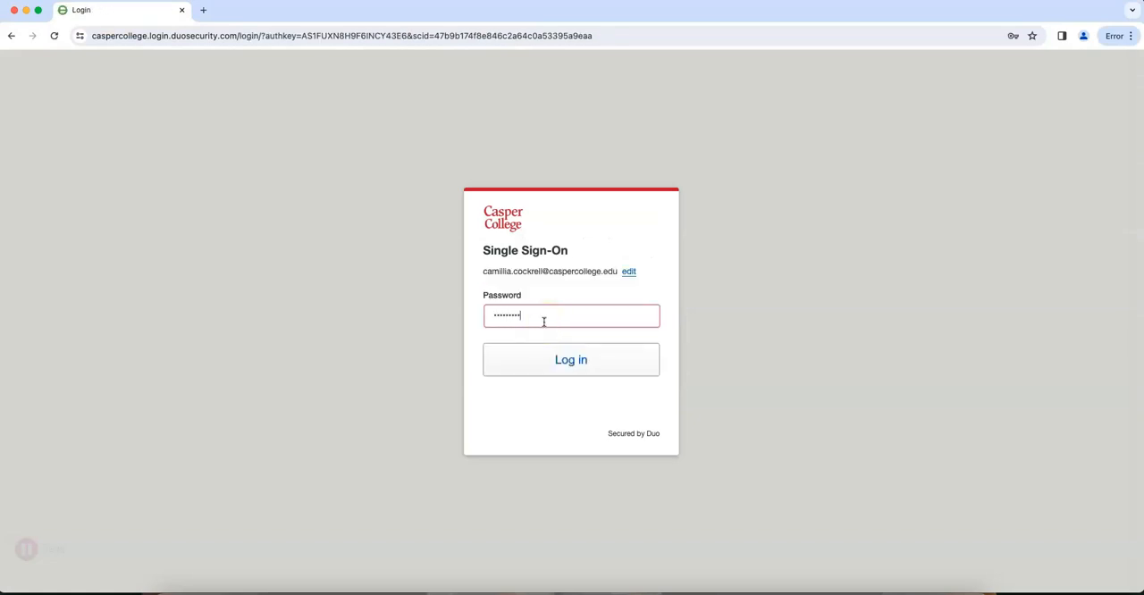
{"action": "left_click", "coordinate": [571, 359]}
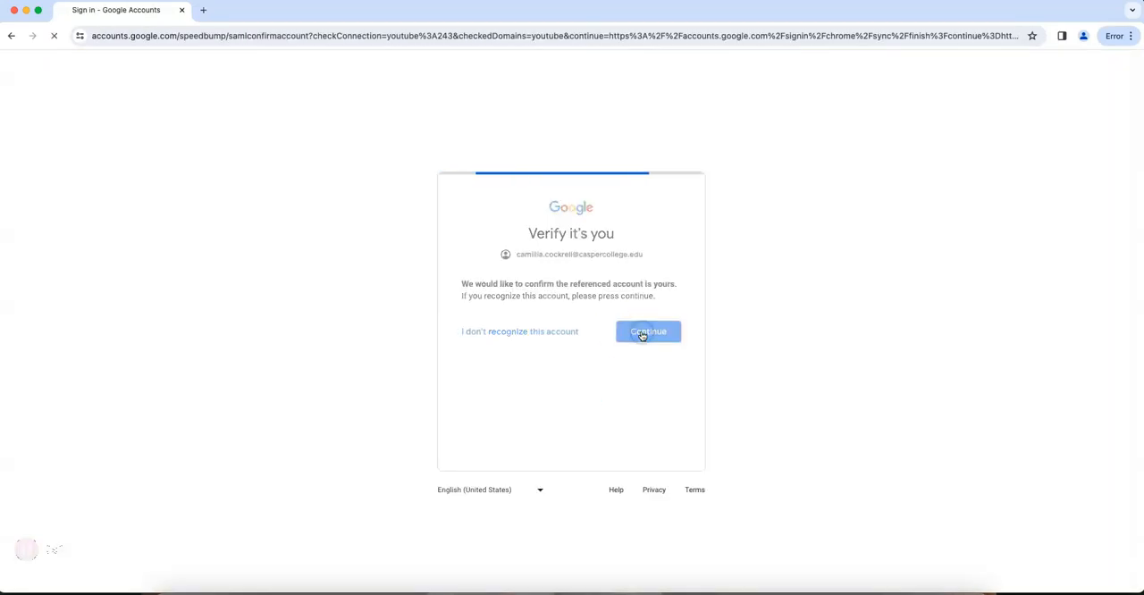
{"action": "left_click", "coordinate": [648, 331]}
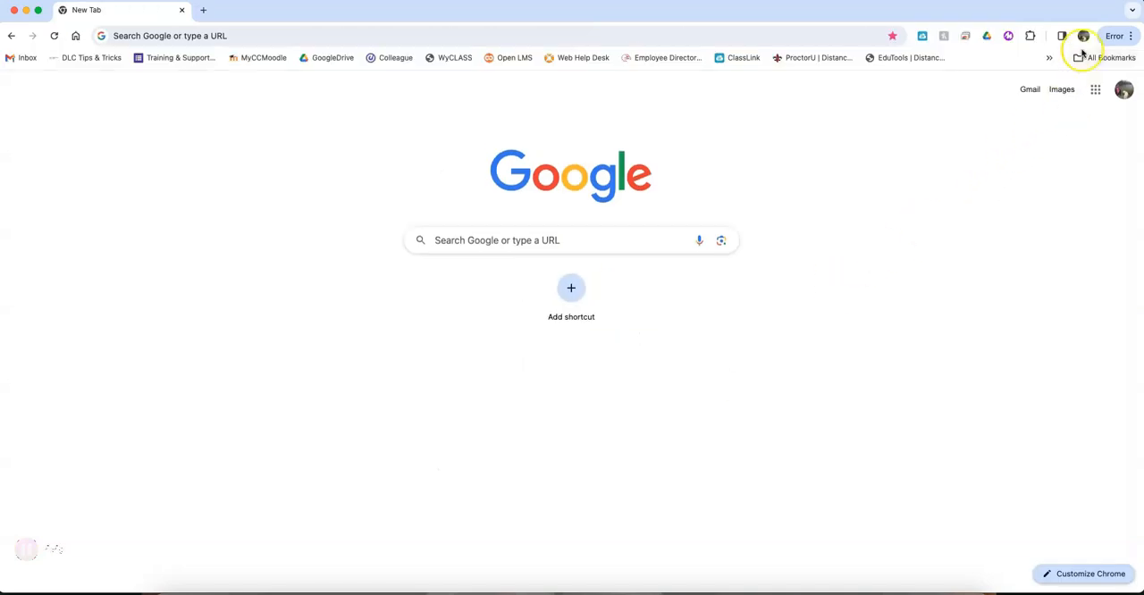
{"action": "left_click", "coordinate": [1083, 36]}
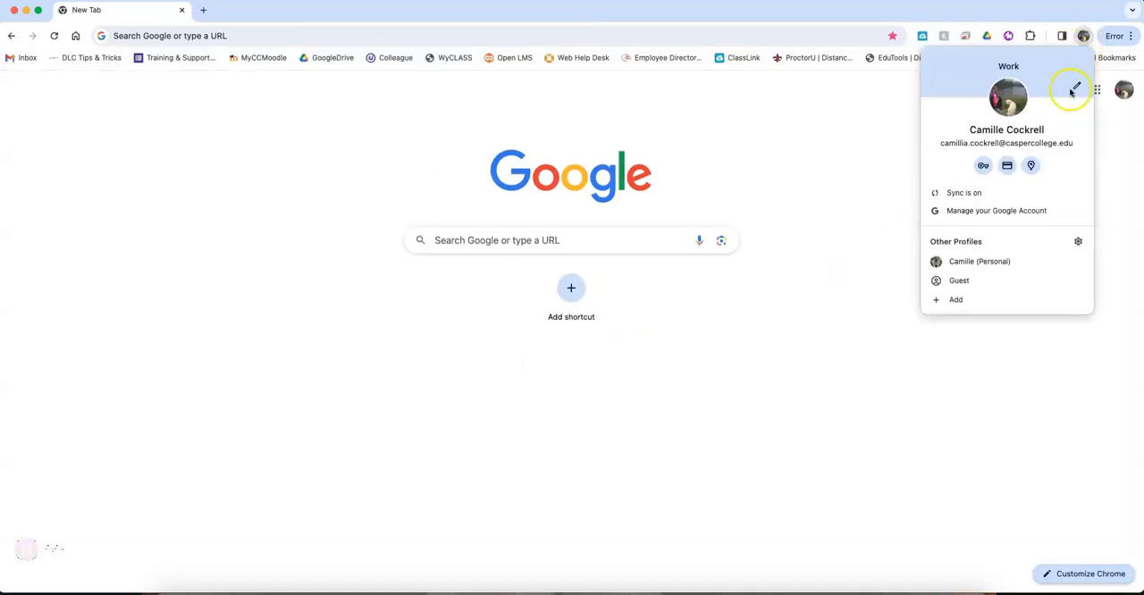
{"action": "mouse_move", "coordinate": [890, 145]}
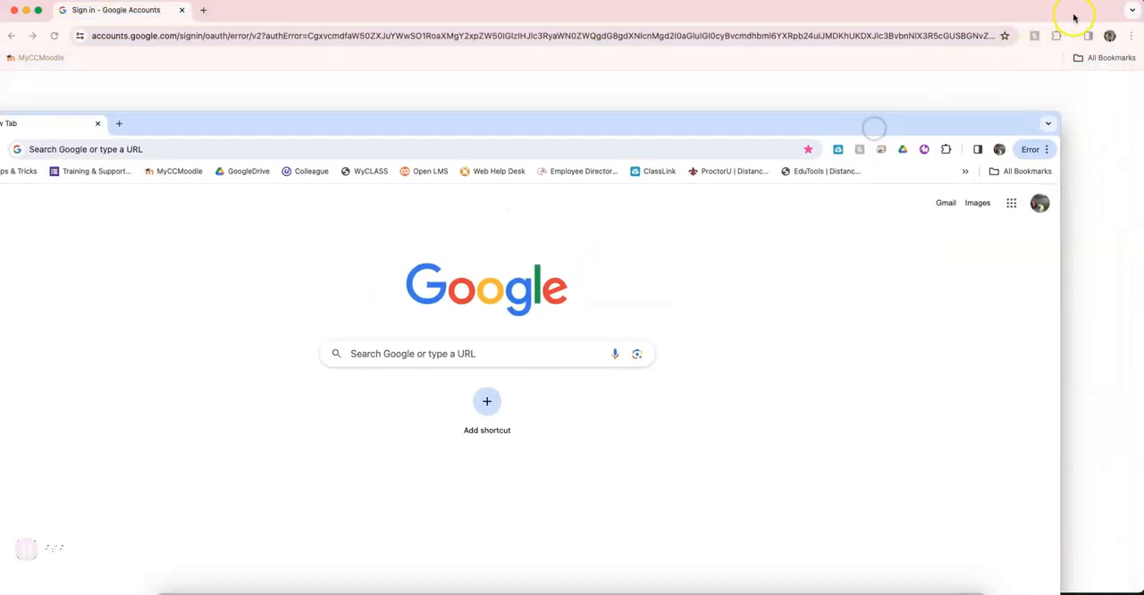
{"action": "left_click", "coordinate": [1110, 36]}
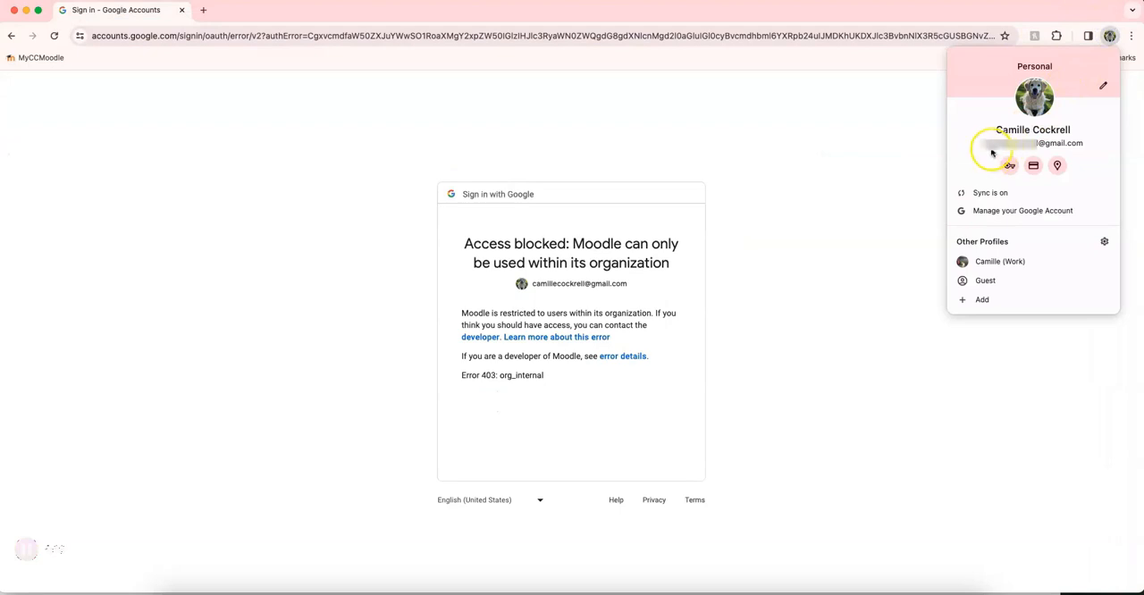
{"action": "mouse_move", "coordinate": [924, 198]}
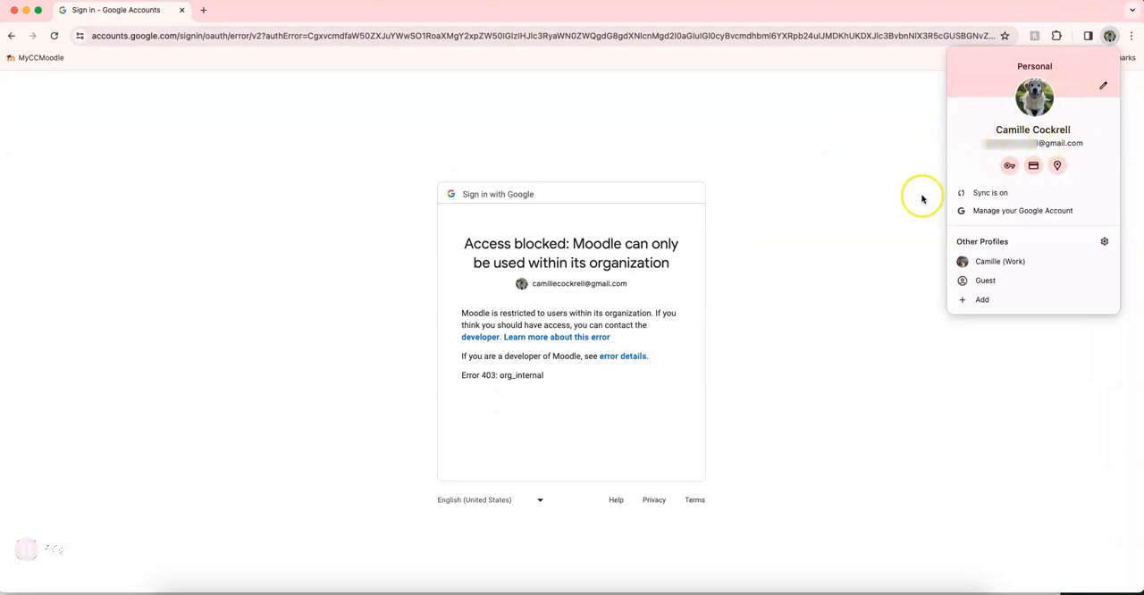
{"action": "left_click", "coordinate": [203, 10]}
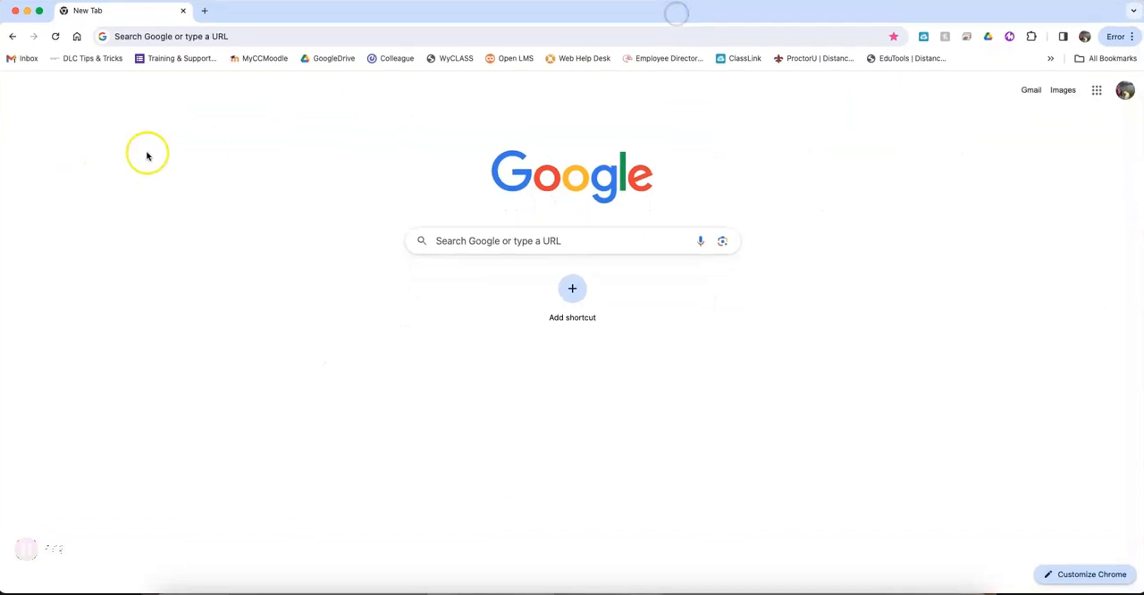
Step: Open MyCCMoodle via the Work profile bookmark, choose Google sign-in, then start google.com sign-in
{"action": "left_click", "coordinate": [258, 59]}
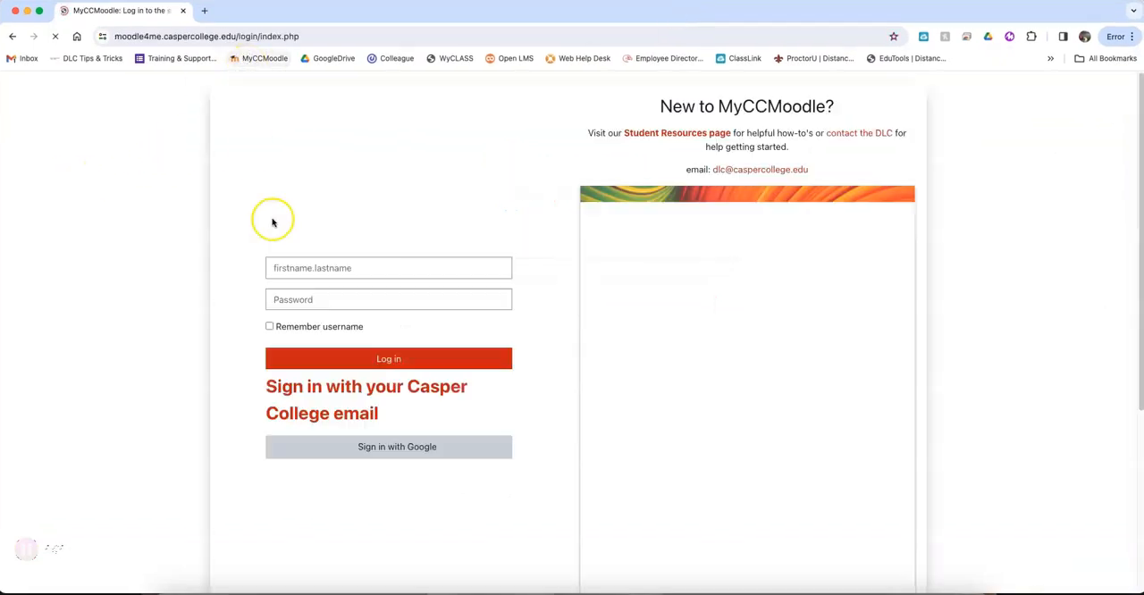
{"action": "left_click", "coordinate": [388, 447]}
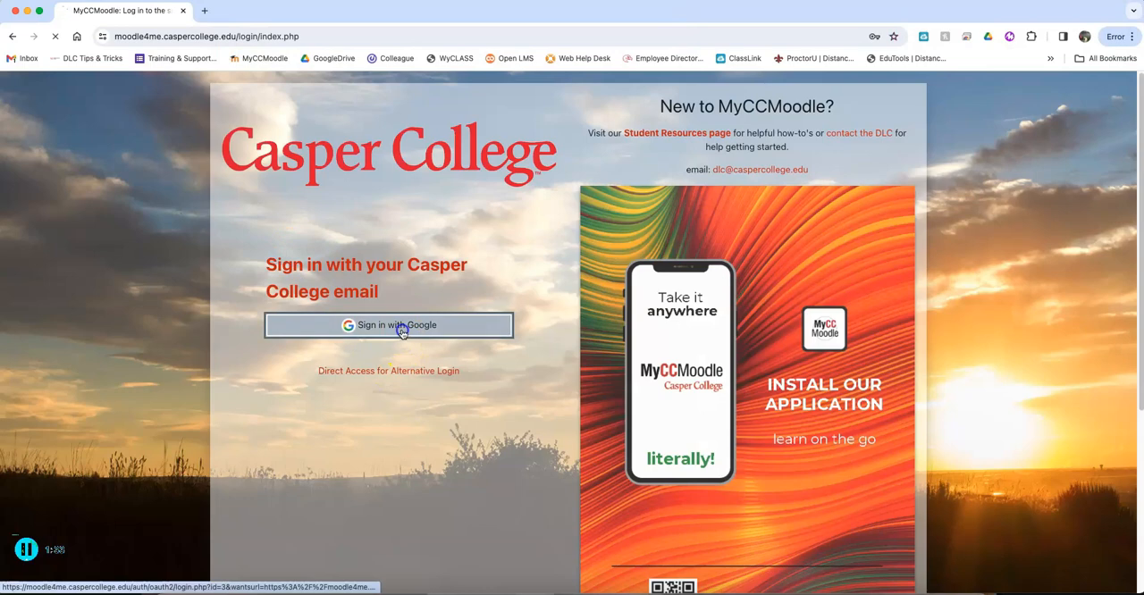
{"action": "left_click", "coordinate": [389, 325]}
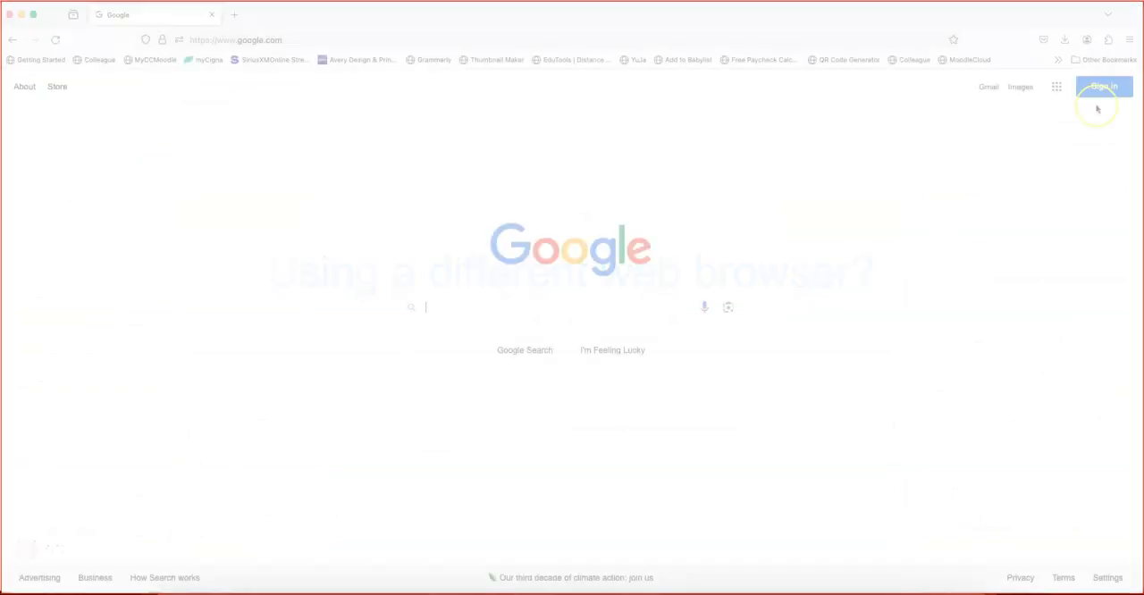
{"action": "left_click", "coordinate": [1104, 86]}
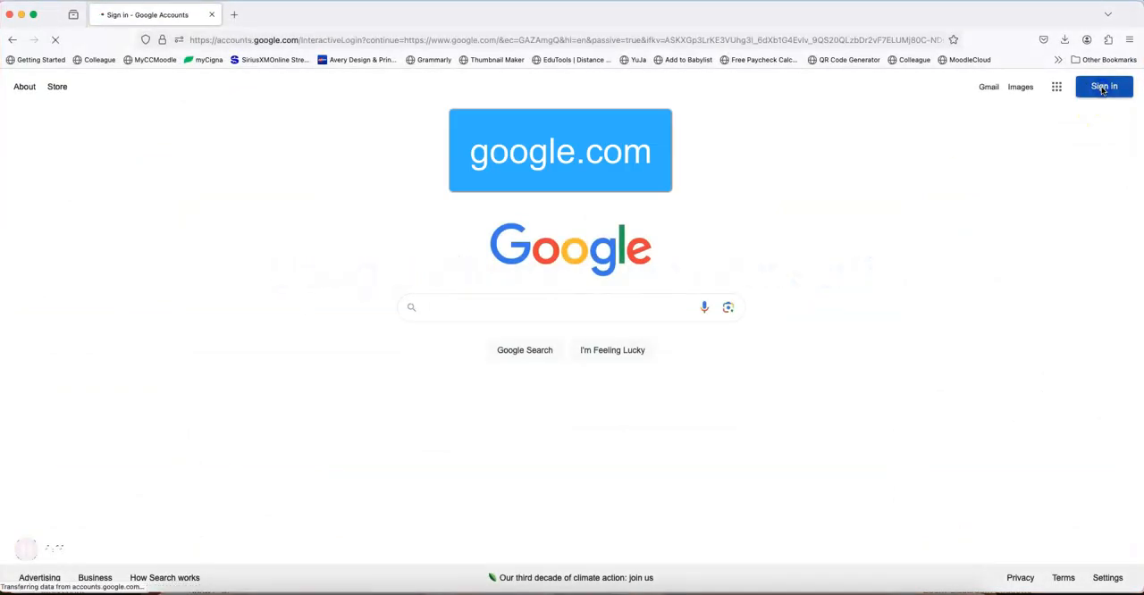